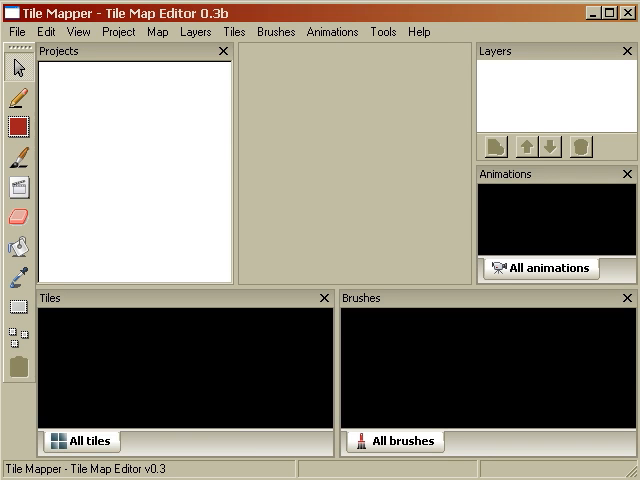
# Step: Start new project 'demo' with map 'overword', 25 by 25 cells, 16-pixel cell size
pyautogui.click(14, 31)
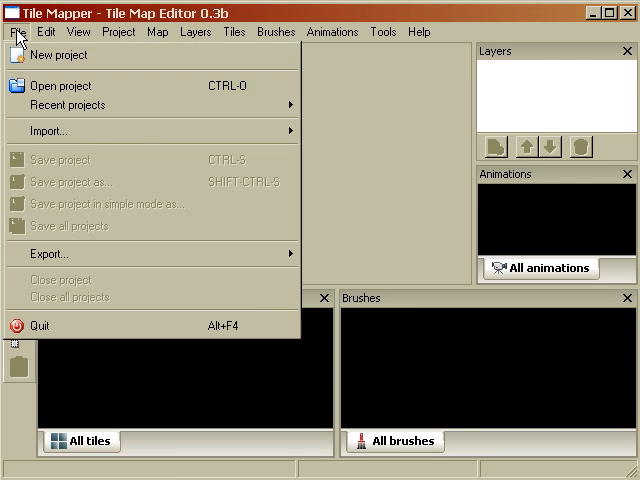
pyautogui.click(54, 55)
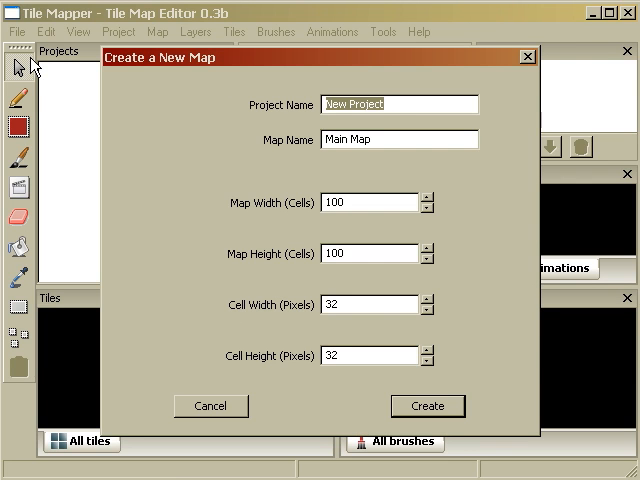
pyautogui.click(410, 104)
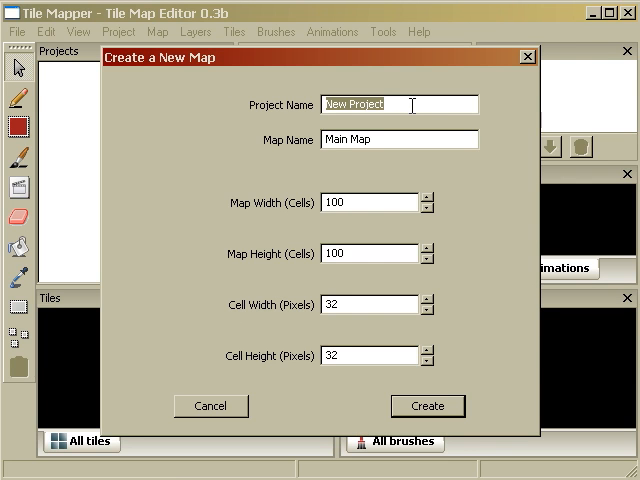
pyautogui.write('demo')
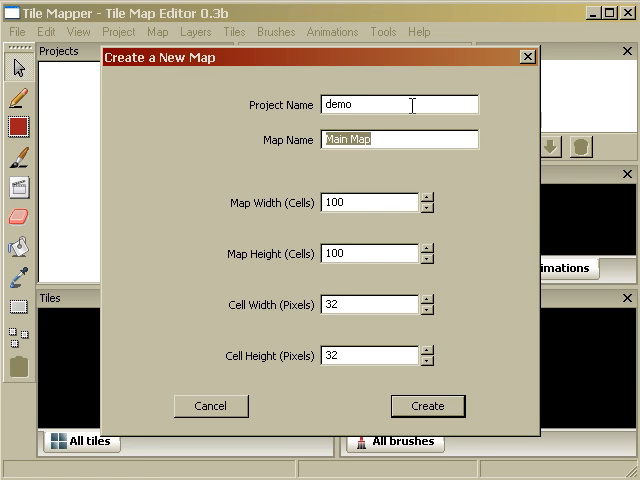
pyautogui.write('overword')
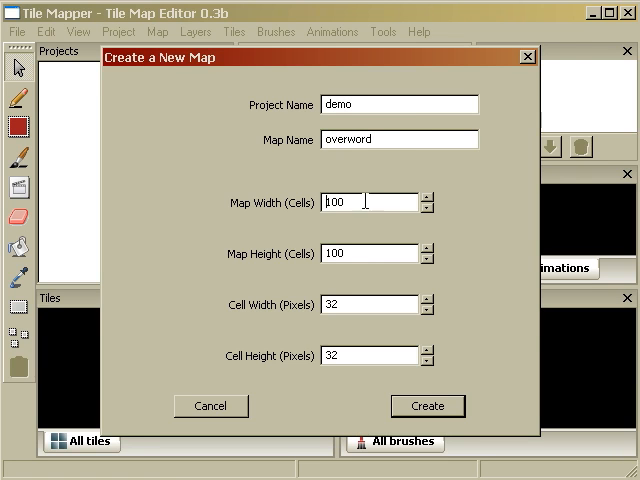
pyautogui.write('25')
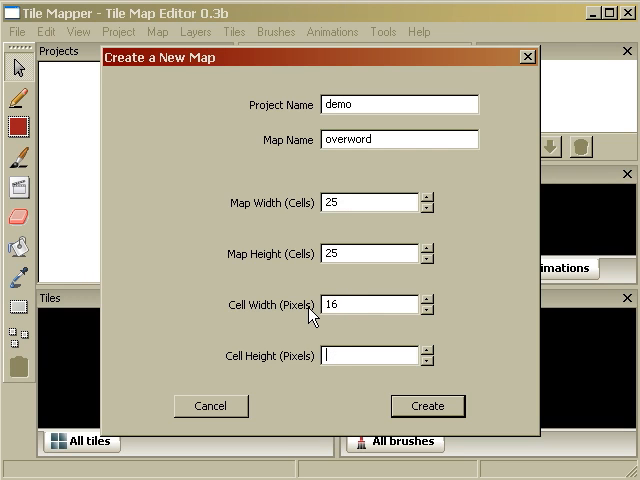
pyautogui.write('16')
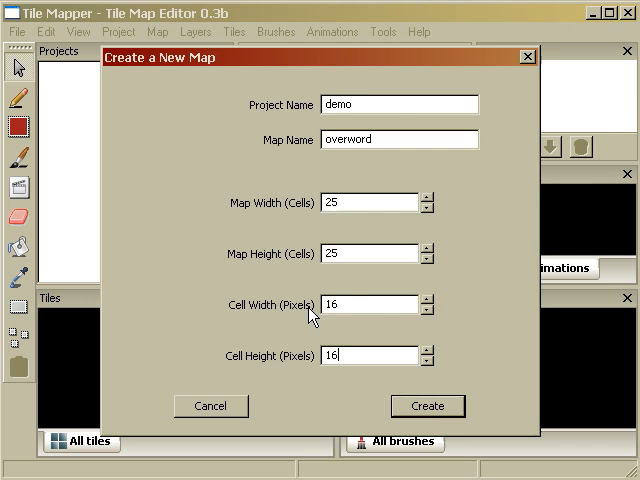
pyautogui.click(427, 406)
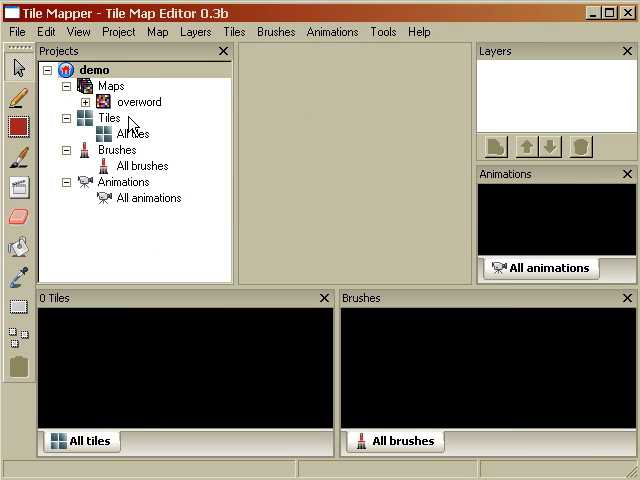
# Step: Open the overword map for editing and view ff_sprite.PNG in IrfanView
pyautogui.doubleClick(137, 101)
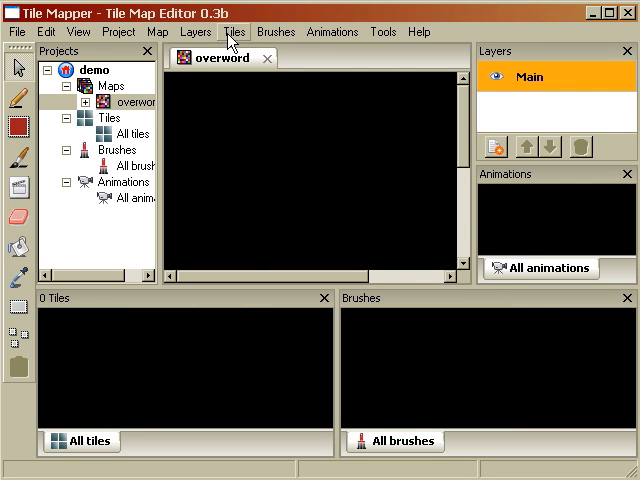
pyautogui.click(234, 31)
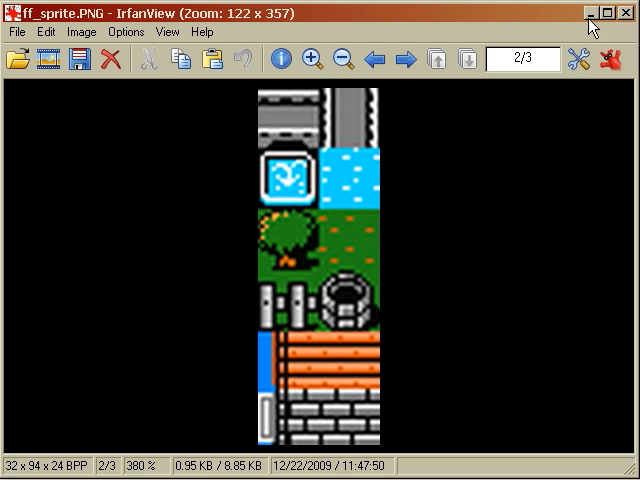
pyautogui.moveTo(592, 18)
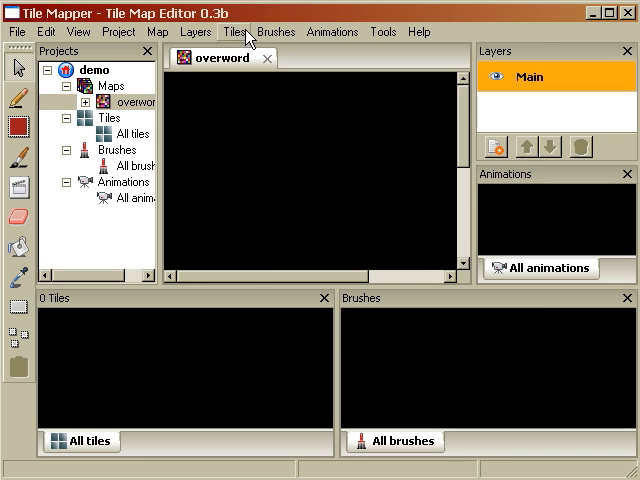
# Step: Import ff_sprite as twelve 16x16 tiles cut from the centered image
pyautogui.click(232, 31)
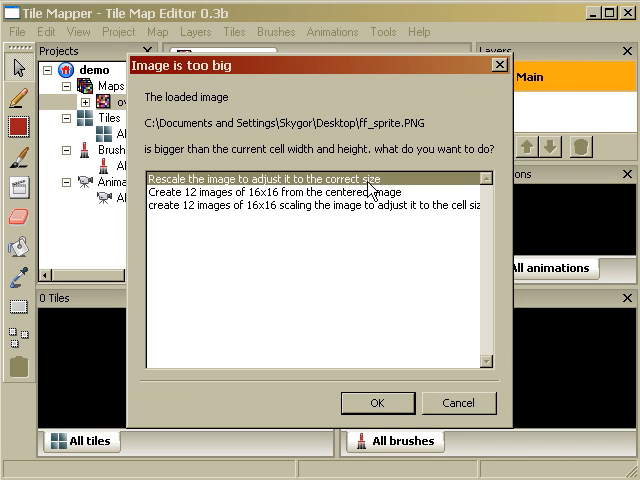
pyautogui.click(377, 403)
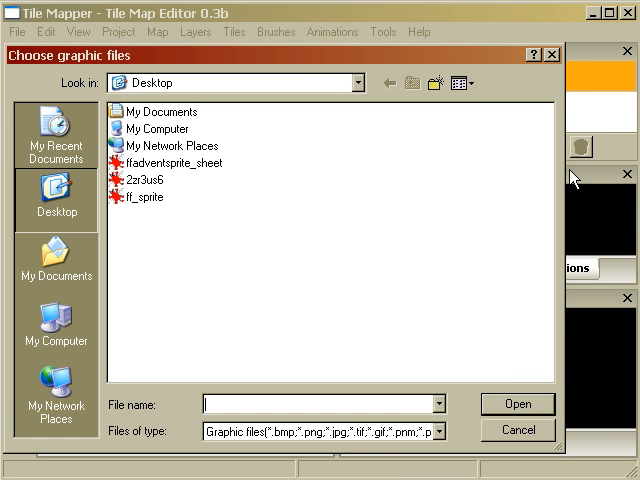
pyautogui.doubleClick(144, 196)
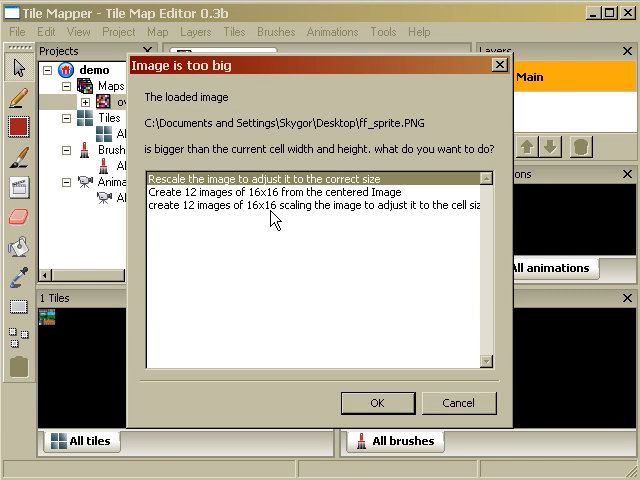
pyautogui.click(378, 402)
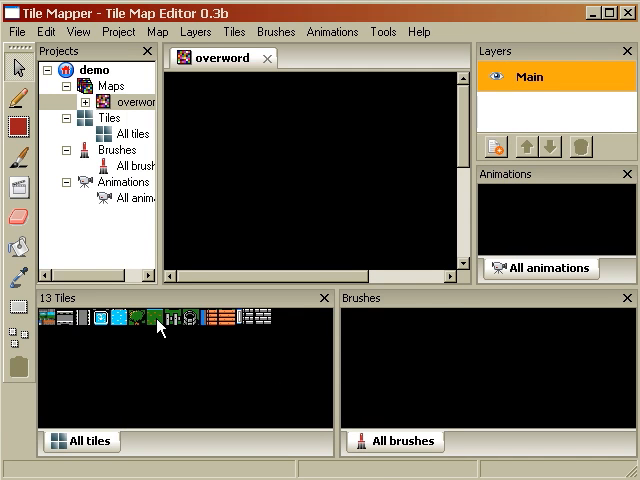
# Step: Fill the overword map with the grass tile and pencil in a tree cluster
pyautogui.click(200, 186)
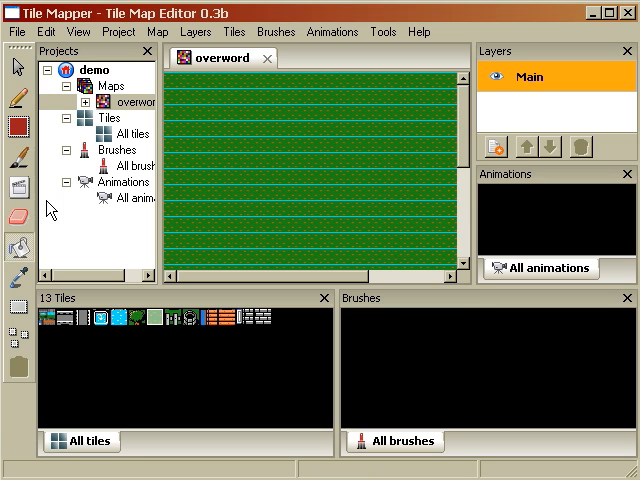
pyautogui.click(252, 207)
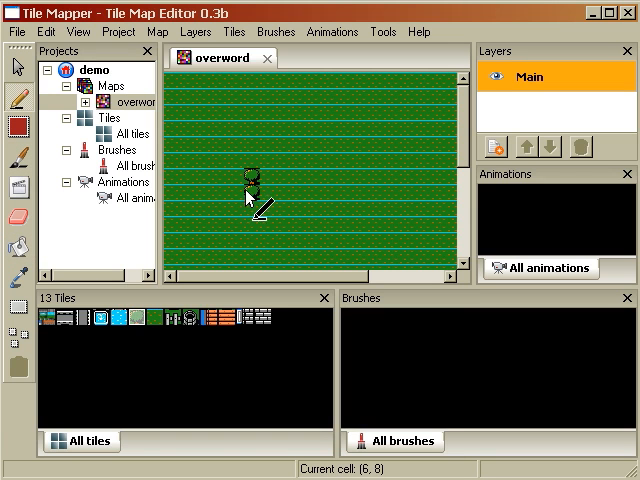
pyautogui.click(262, 180)
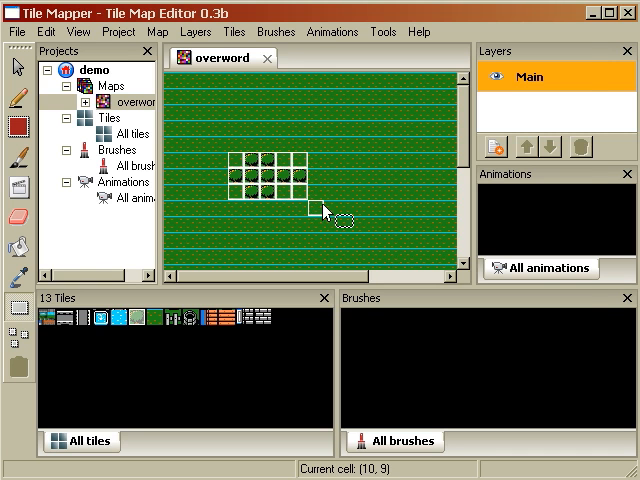
# Step: Save the selected tree block as a new 5x3 brush named forest
pyautogui.click(275, 31)
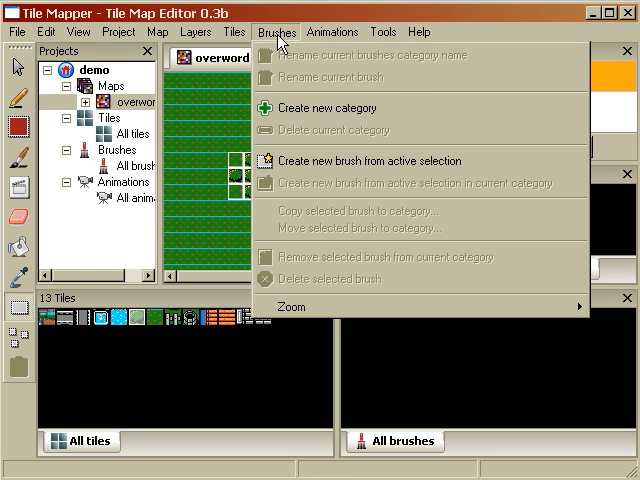
pyautogui.moveTo(310, 160)
pyautogui.write('f')
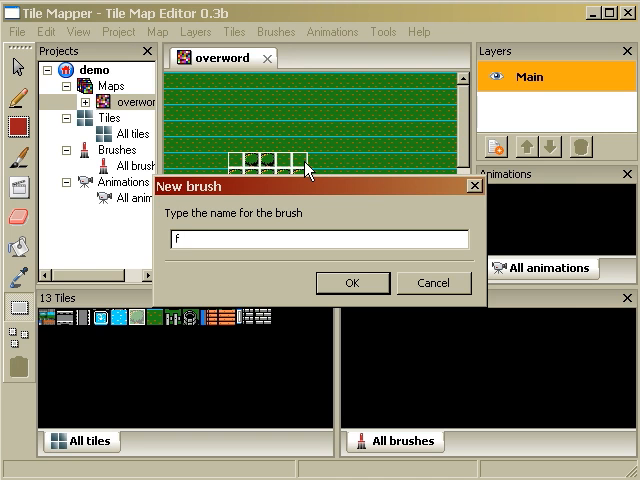
pyautogui.click(352, 283)
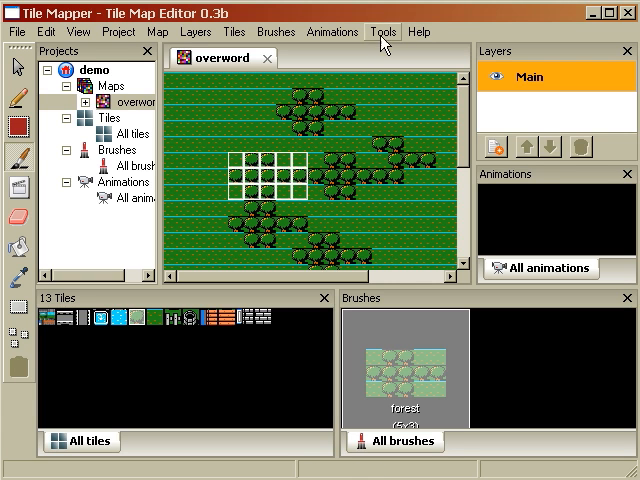
# Step: Load ffadventsprite_sheet into the sprite builder and extend the grid over seven sprites
pyautogui.click(383, 31)
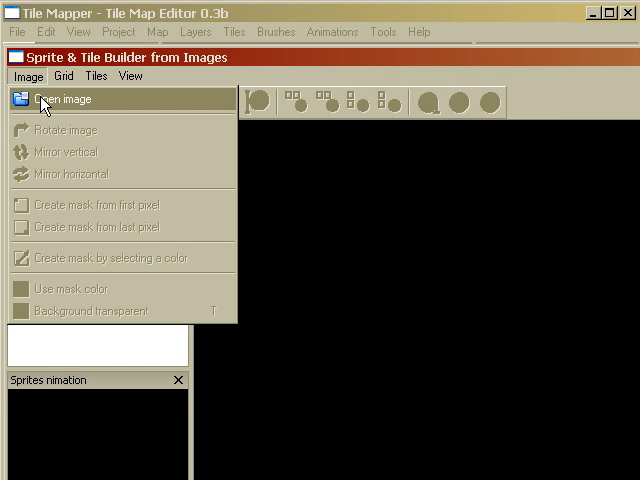
pyautogui.click(62, 98)
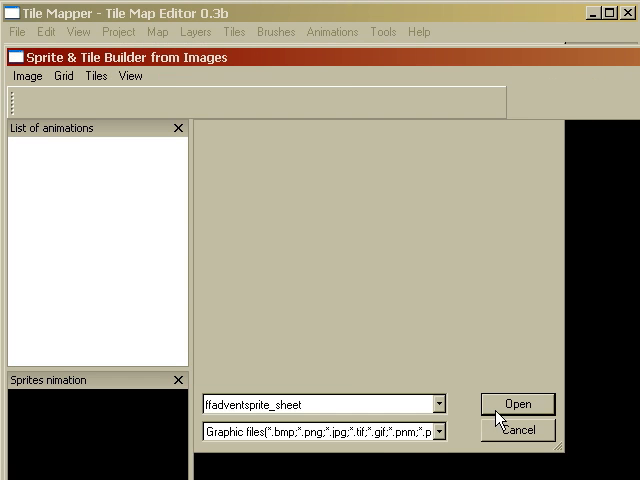
pyautogui.click(517, 403)
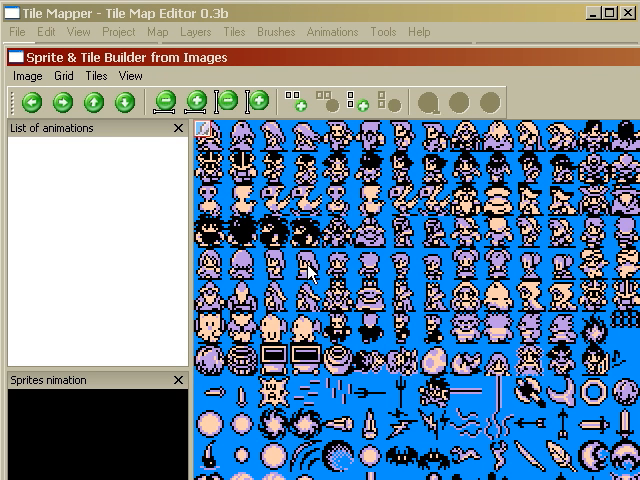
pyautogui.moveTo(202, 135)
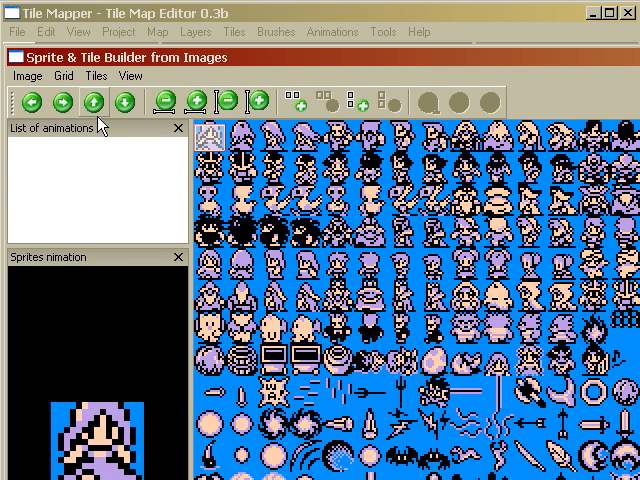
pyautogui.moveTo(64, 99)
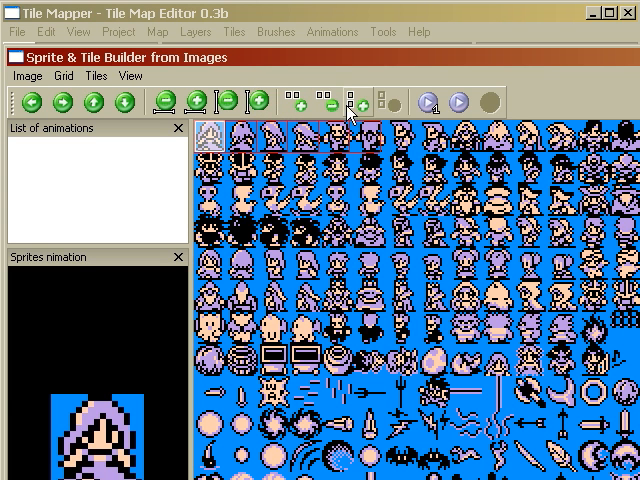
pyautogui.moveTo(358, 103)
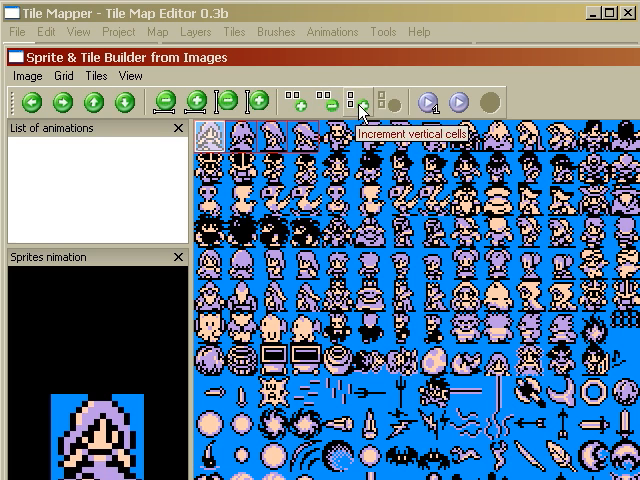
pyautogui.click(360, 100)
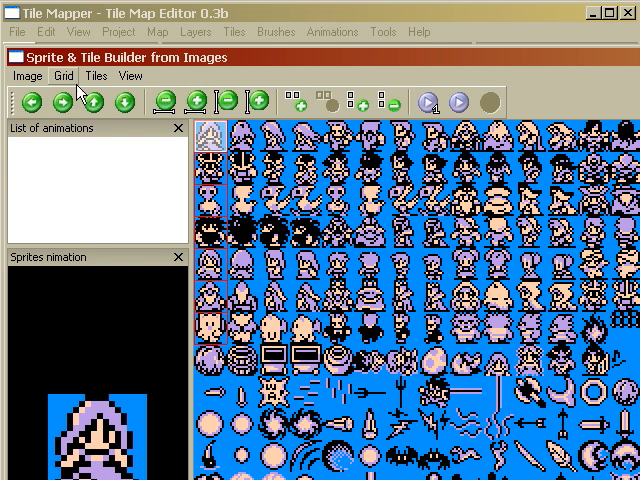
# Step: Export the seven sprites as tile category 'people', then return to the builder
pyautogui.click(95, 75)
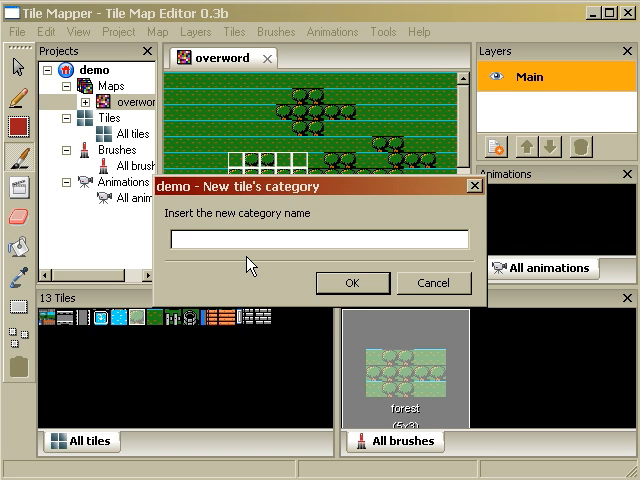
pyautogui.click(352, 283)
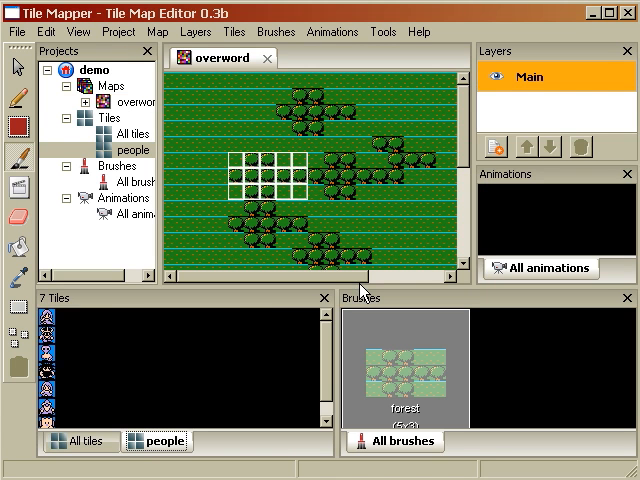
pyautogui.click(118, 133)
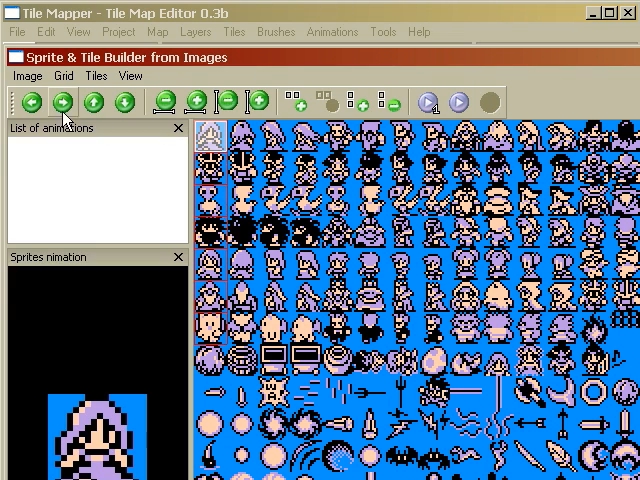
# Step: Make the blue background transparent and export the sprites as category 'people_mask'
pyautogui.click(27, 75)
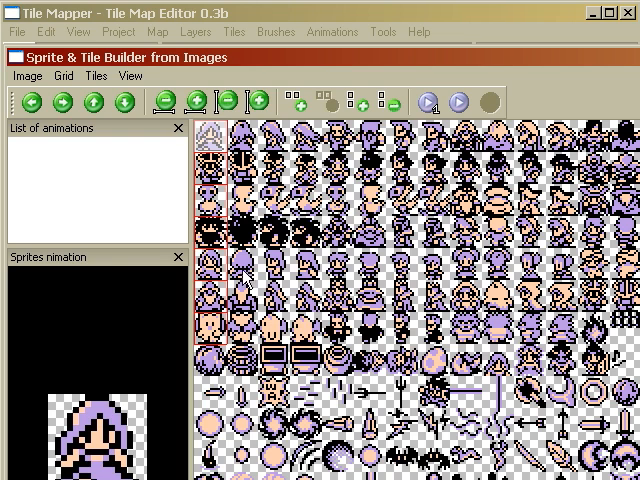
pyautogui.click(94, 75)
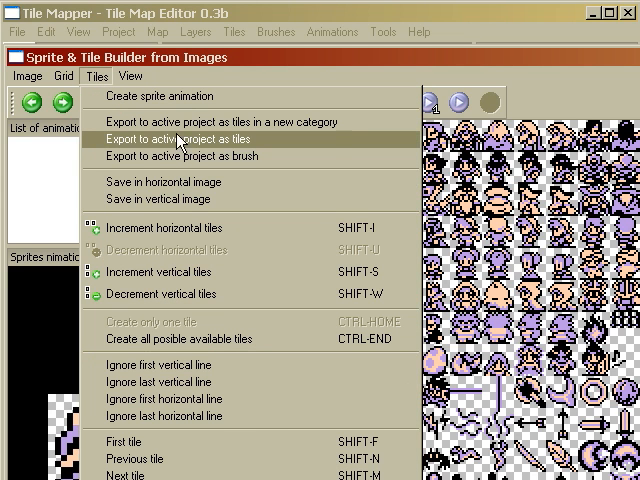
pyautogui.click(227, 121)
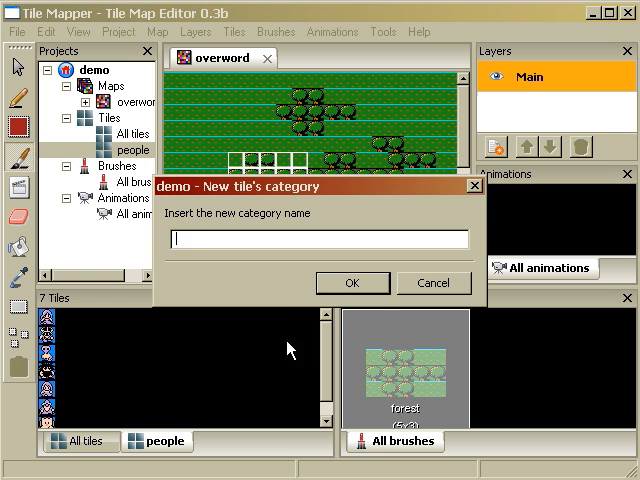
pyautogui.write('people')
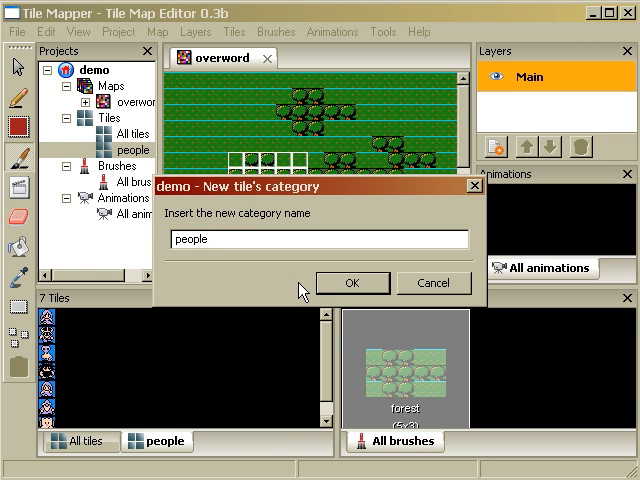
pyautogui.write('_mask')
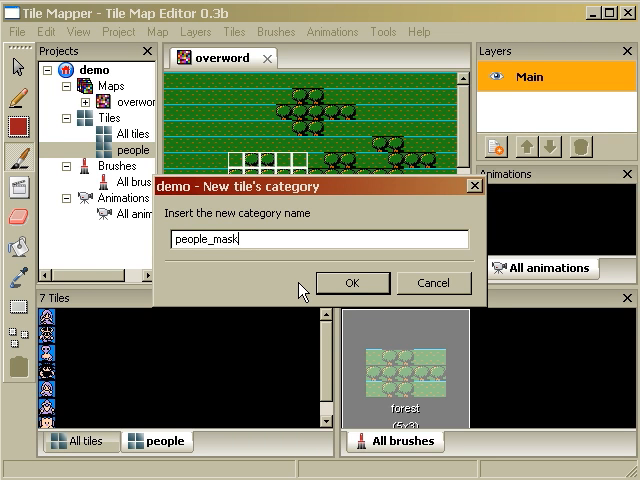
pyautogui.click(352, 283)
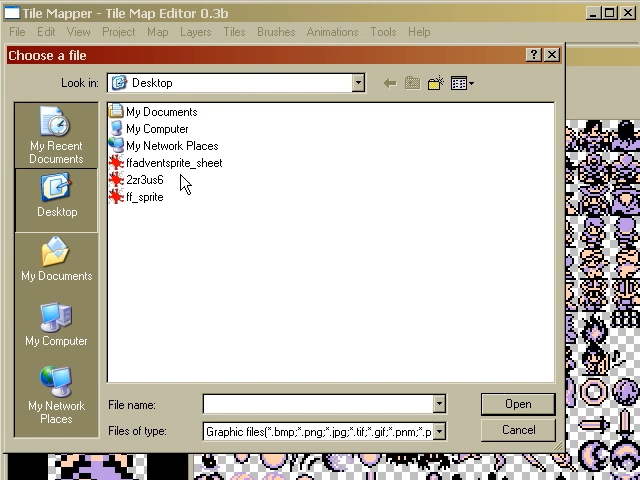
# Step: Open the 2zr3us6 image from the Desktop in the sprite builder
pyautogui.click(142, 180)
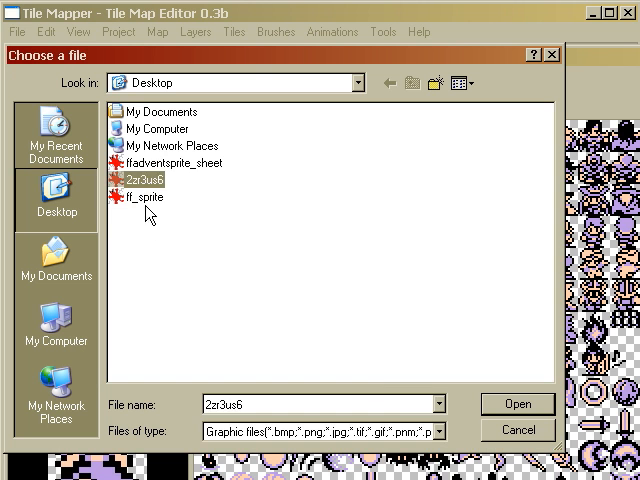
pyautogui.moveTo(176, 177)
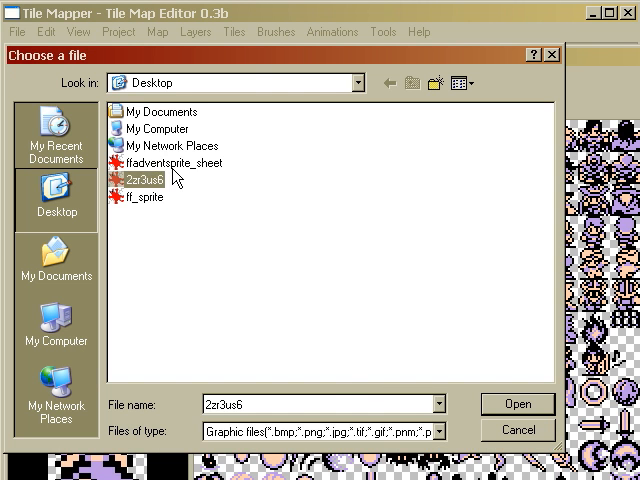
pyautogui.click(517, 404)
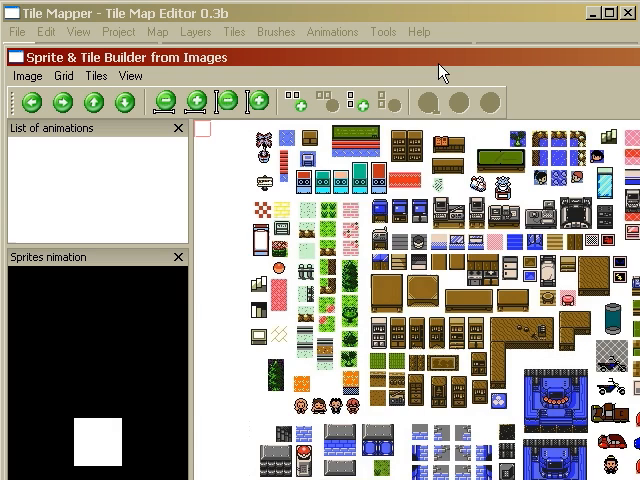
# Step: Scroll down toward the blue machine and bring up the grid size and position options
pyautogui.scroll(-3)
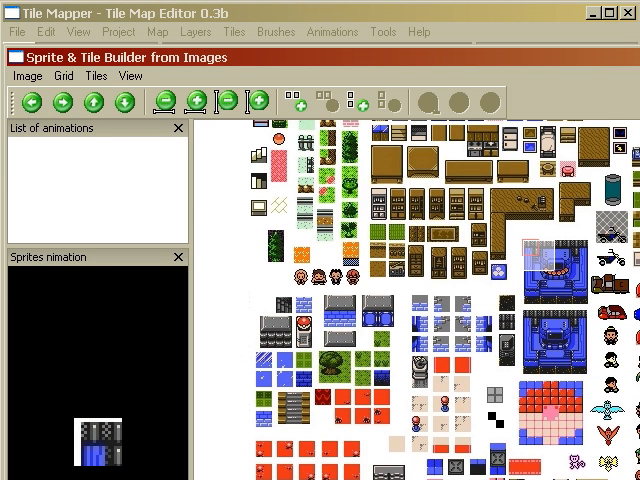
pyautogui.moveTo(94, 100)
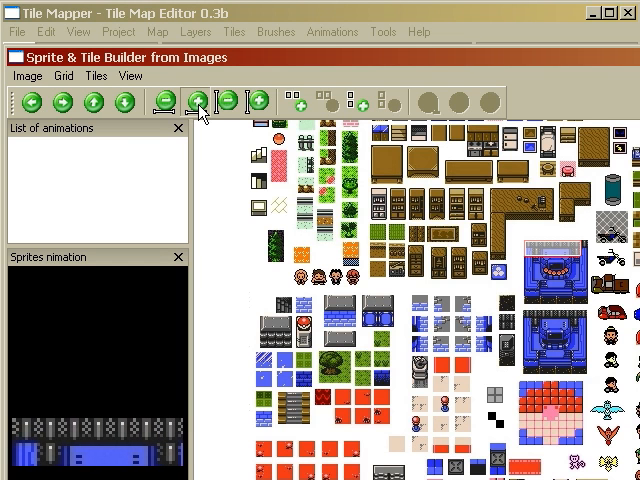
pyautogui.moveTo(200, 100)
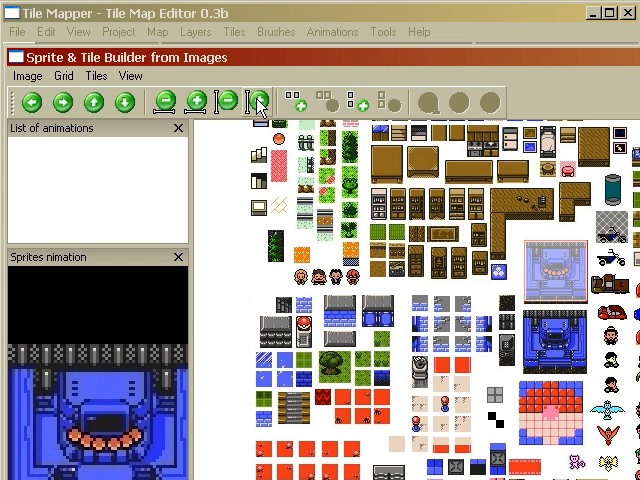
pyautogui.click(63, 75)
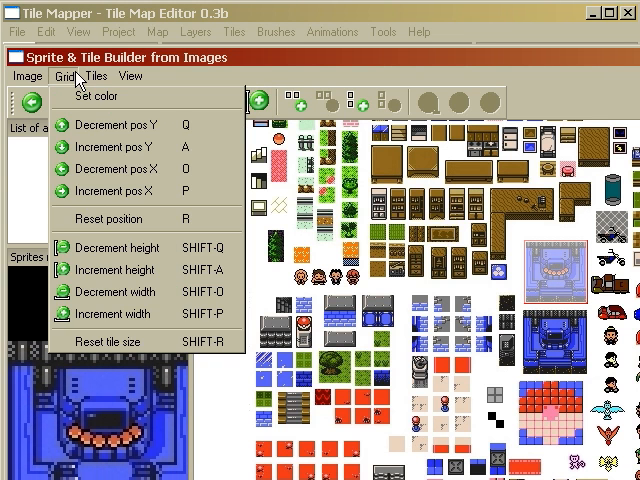
# Step: Export tiles from the indoor sheet, agreeing to copy duplicated tiles as well
pyautogui.click(96, 76)
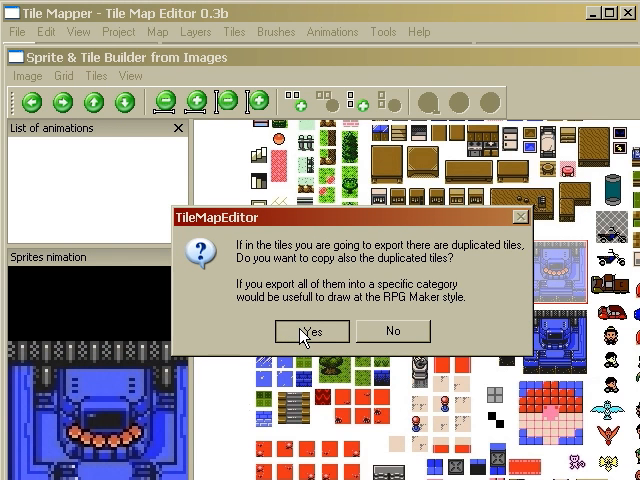
pyautogui.click(311, 331)
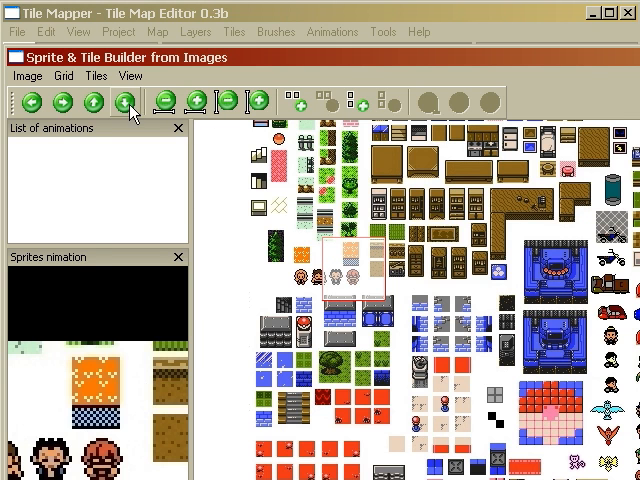
# Step: Move the grid onto the blue machine and export it as the 4x4 'machine' brush
pyautogui.click(64, 75)
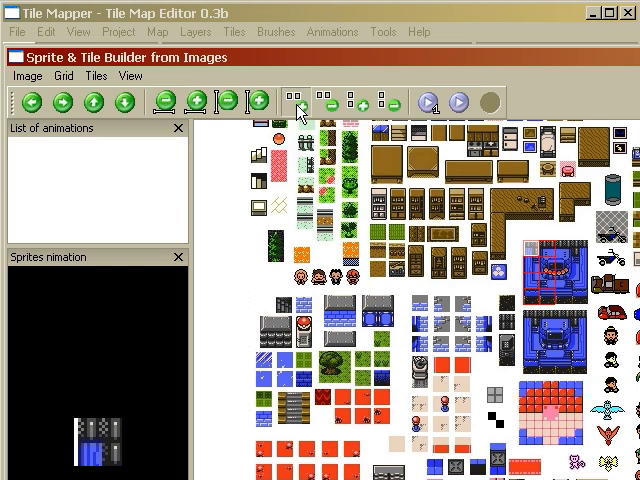
pyautogui.click(95, 75)
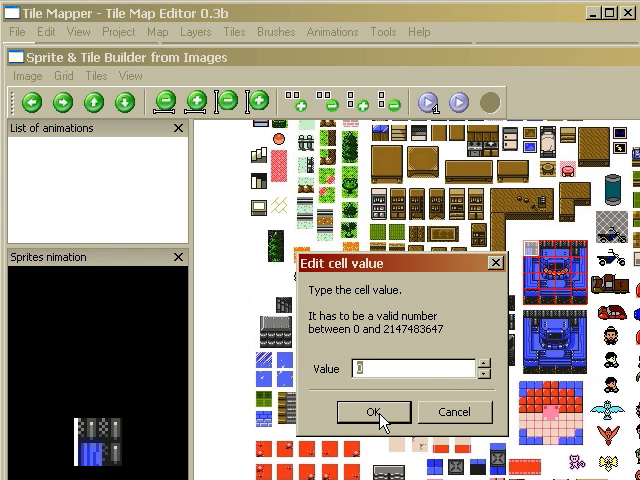
pyautogui.click(372, 412)
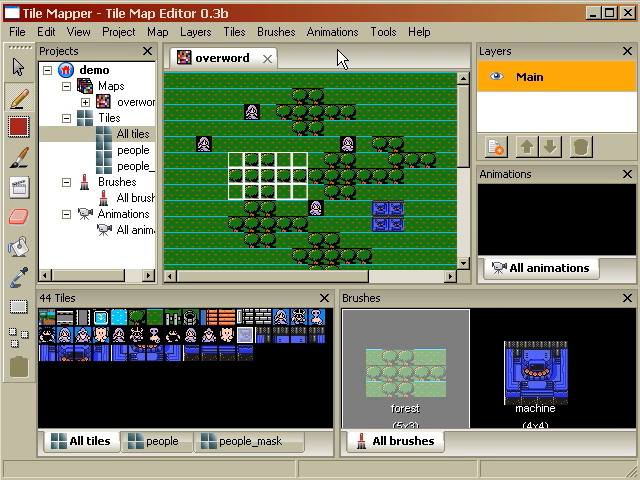
# Step: Select the machine brush over the map and bring up the File menu's export options
pyautogui.click(533, 375)
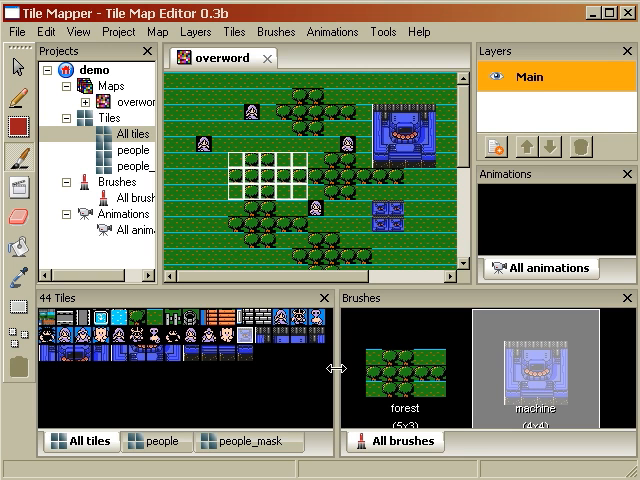
pyautogui.moveTo(283, 318)
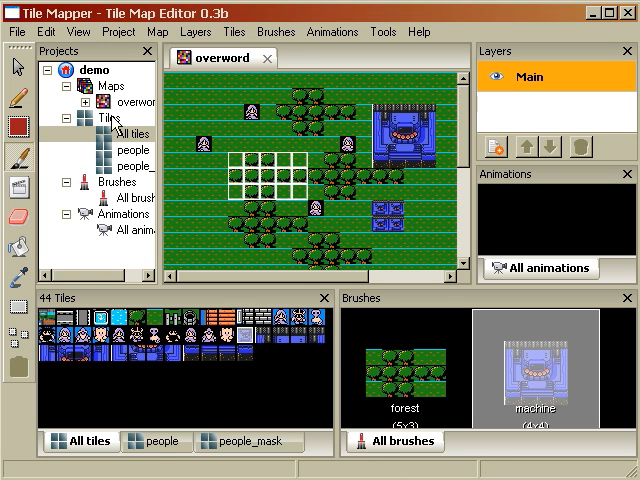
pyautogui.moveTo(487, 210)
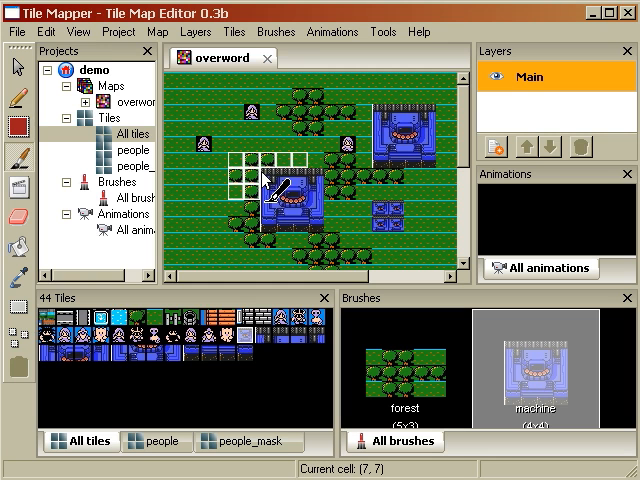
pyautogui.click(15, 31)
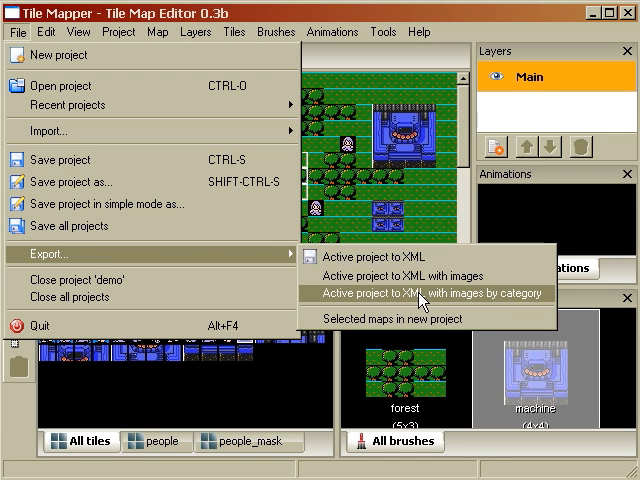
pyautogui.moveTo(420, 276)
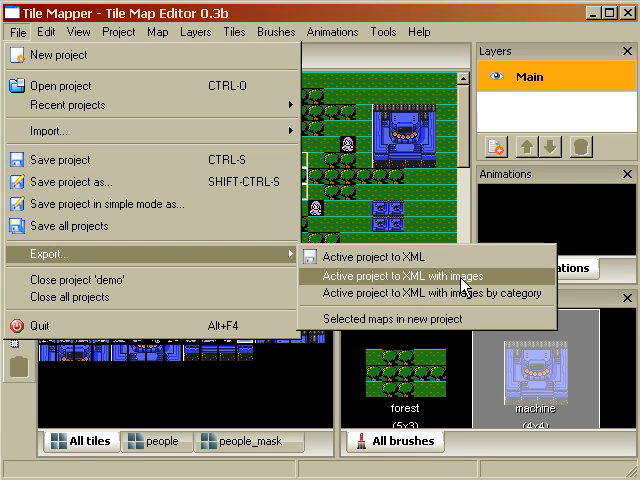
# Step: Export the project to XML with images as 'noonecanthink of this stupid name' on the Desktop
pyautogui.click(404, 276)
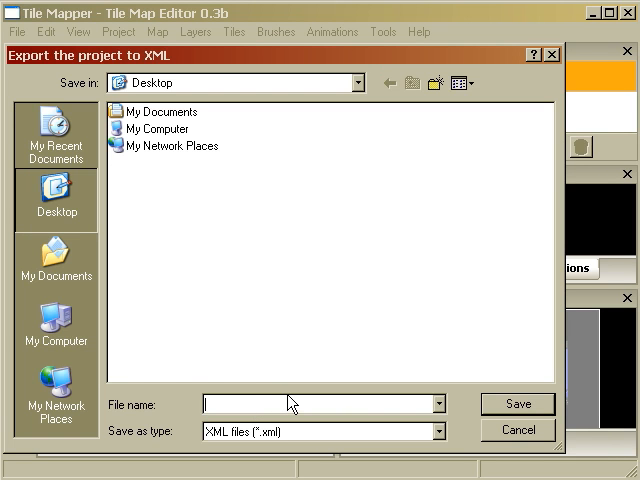
pyautogui.write('noonecanthink')
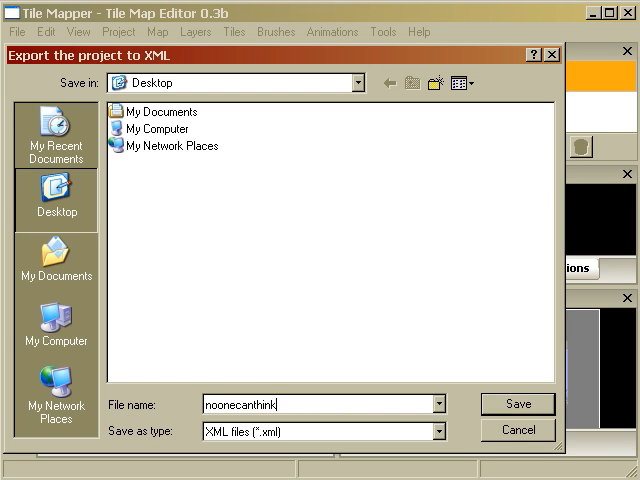
pyautogui.write('of this stupid')
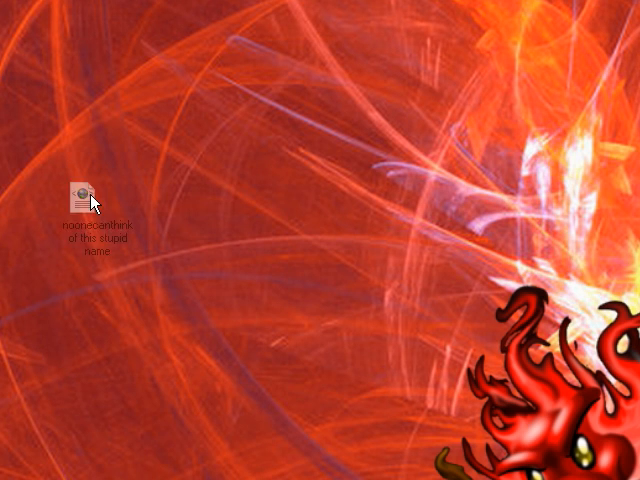
# Step: Open the exported Desktop XML file with Edit with Notepad++ from its context menu
pyautogui.rightClick(85, 195)
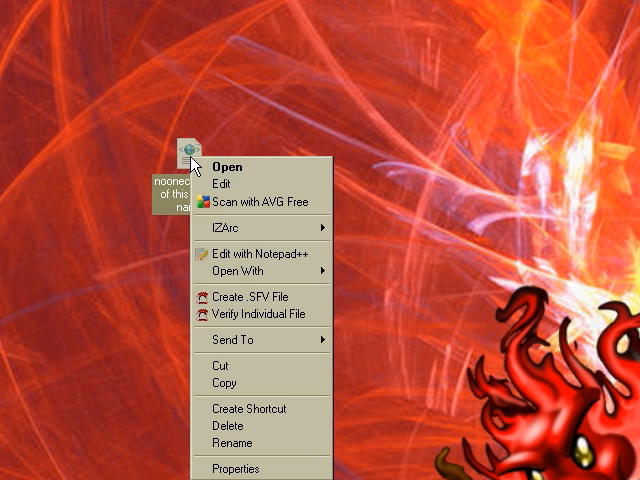
pyautogui.click(231, 166)
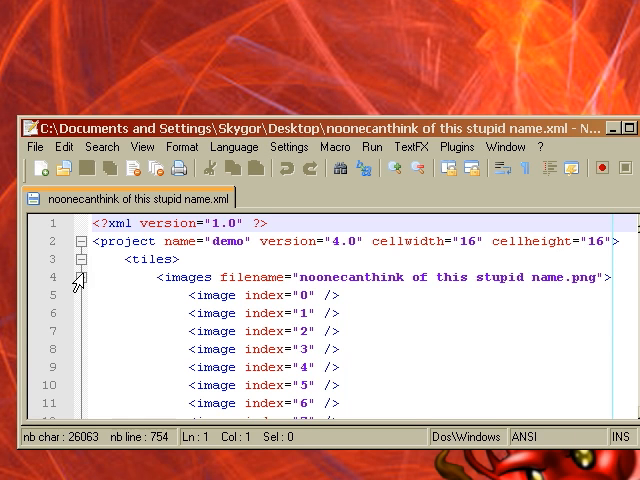
# Step: Fold the images list and forest brush cells, scroll through map cells, then minimize Notepad++
pyautogui.click(80, 276)
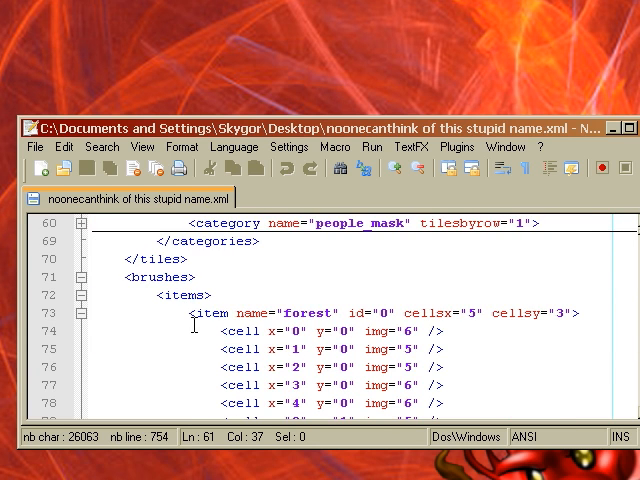
pyautogui.click(74, 331)
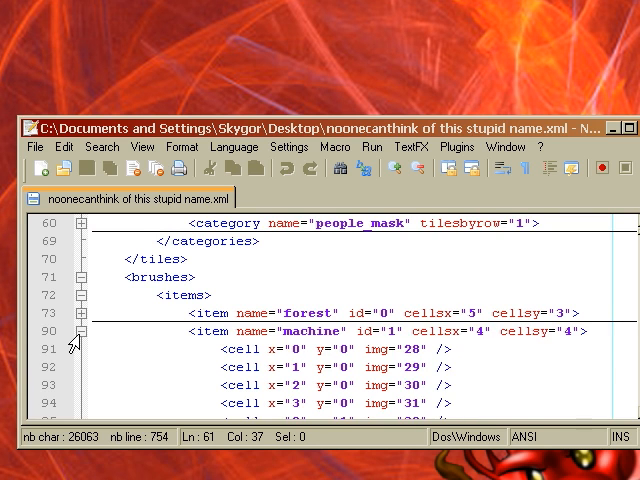
pyautogui.scroll(-3)
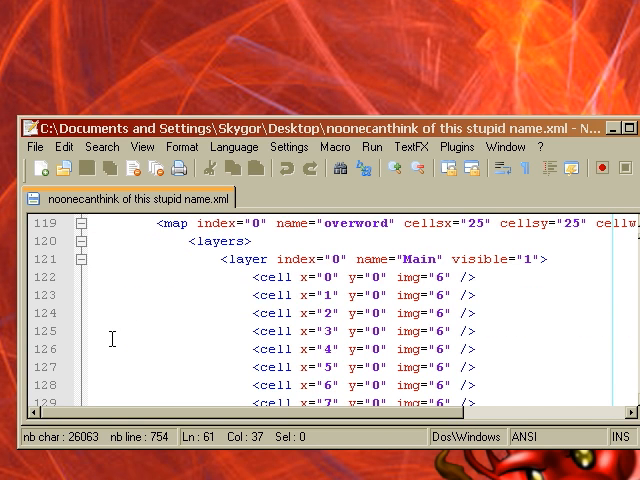
pyautogui.scroll(-3)
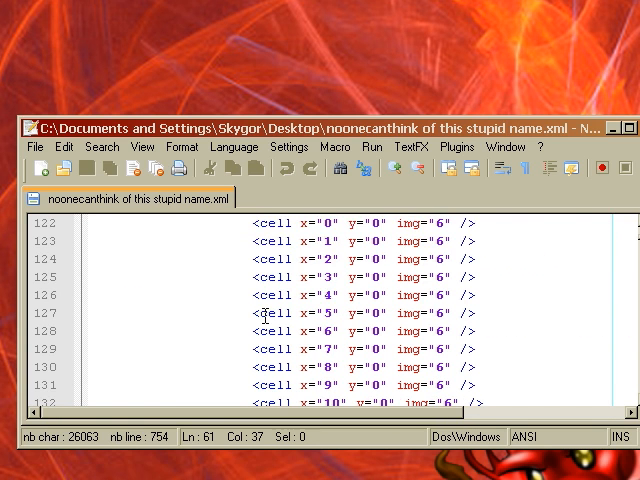
pyautogui.scroll(-3)
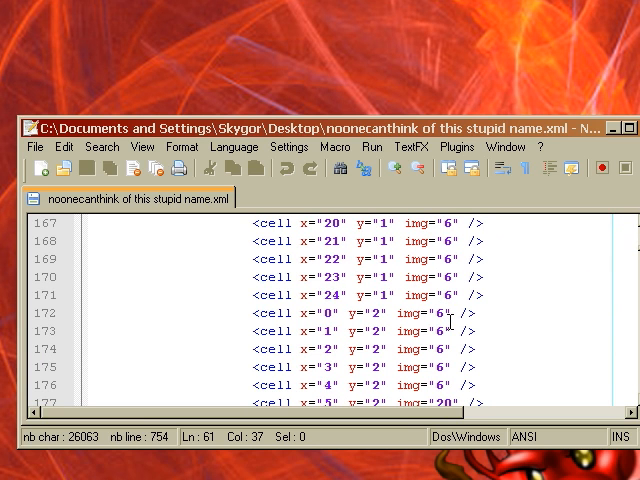
pyautogui.scroll(-3)
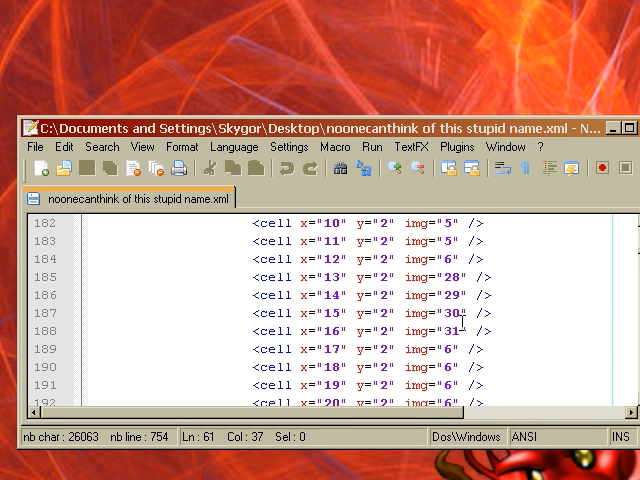
pyautogui.scroll(-3)
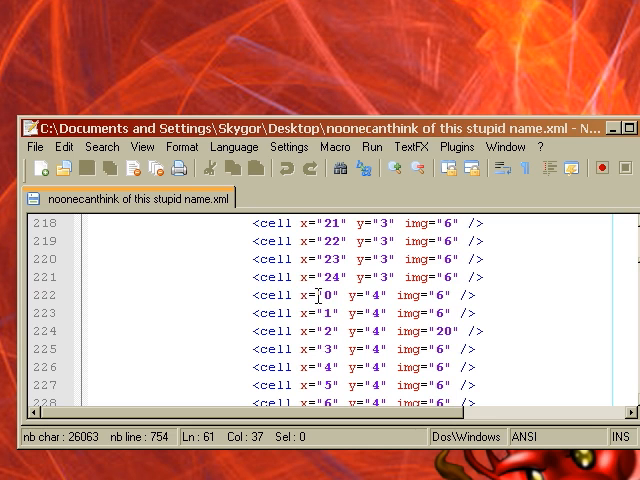
pyautogui.scroll(-3)
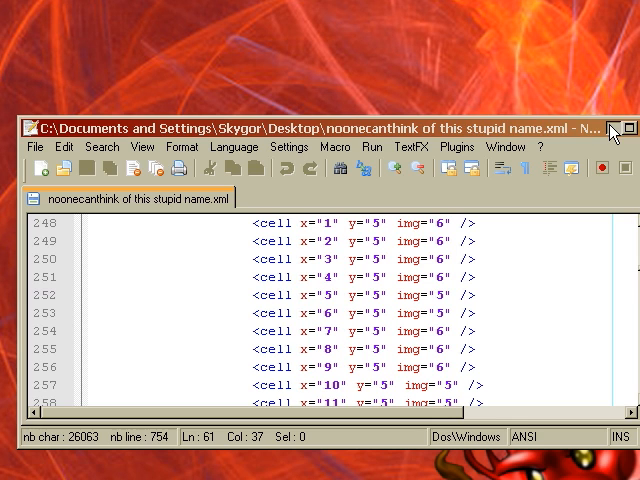
pyautogui.click(627, 125)
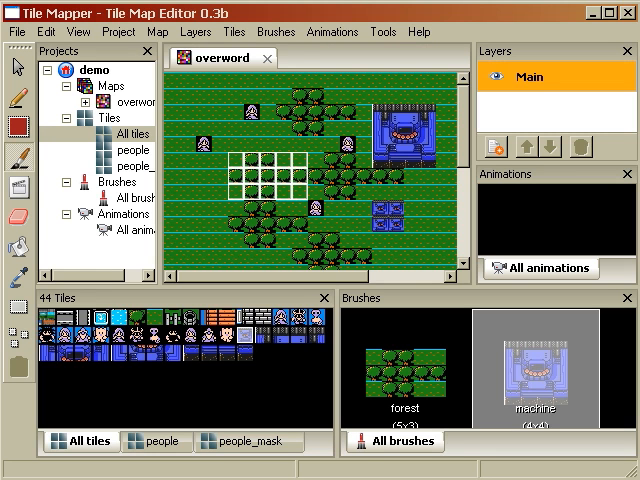
# Step: Save the demo project with File > Save project
pyautogui.click(15, 31)
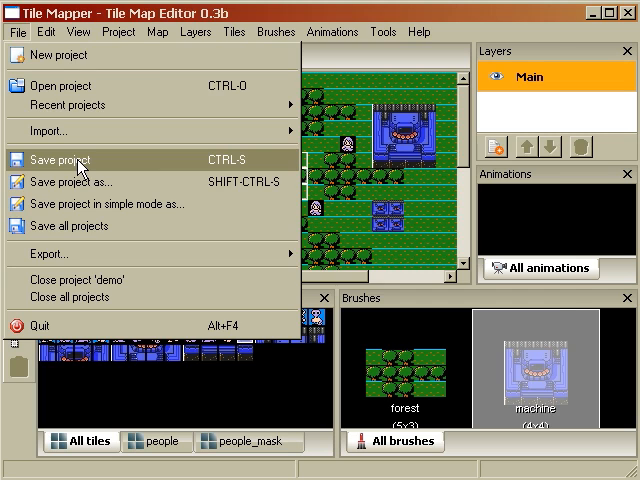
pyautogui.click(68, 181)
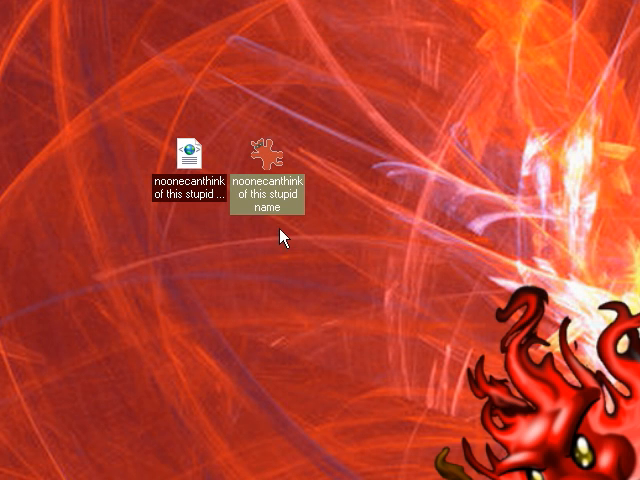
# Step: Open the exported noonecanthink PNG tile sheet from the Desktop in IrfanView
pyautogui.doubleClick(280, 175)
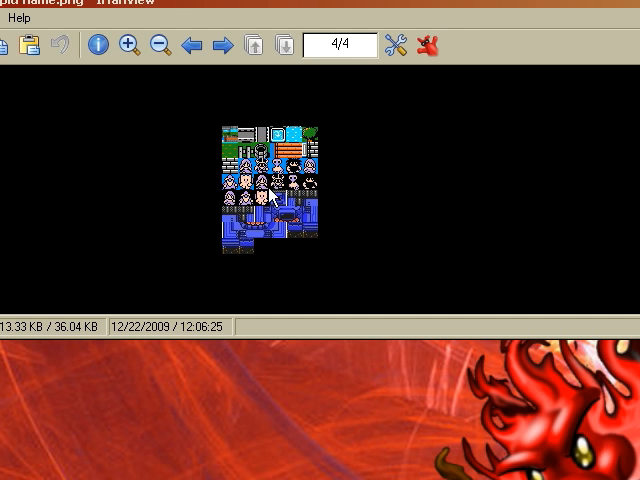
pyautogui.moveTo(458, 250)
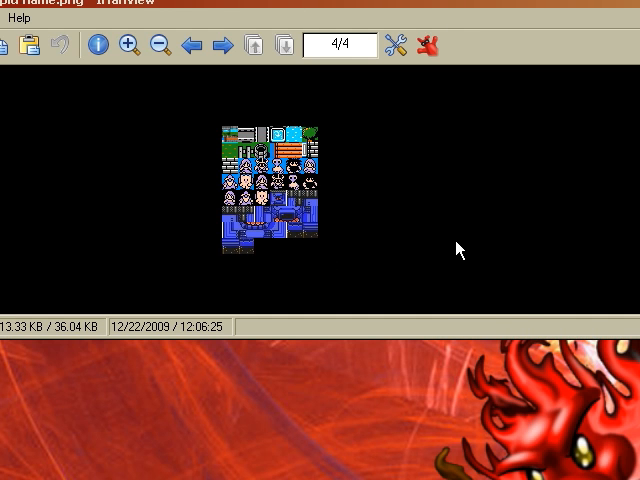